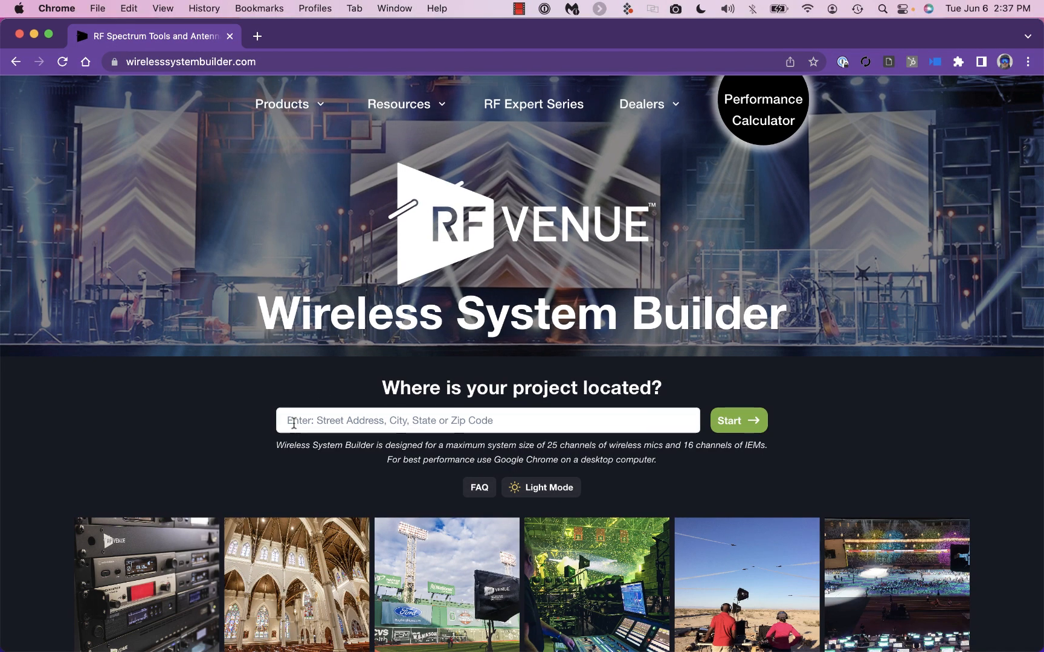
Step: Enter Dodger Stadium, Vin Scully Ave, Los Angeles, CA as the project location
left_click(487, 420)
type("Dodger Stadium, Vin Scully Ave, Los Angeles, CA, USA")
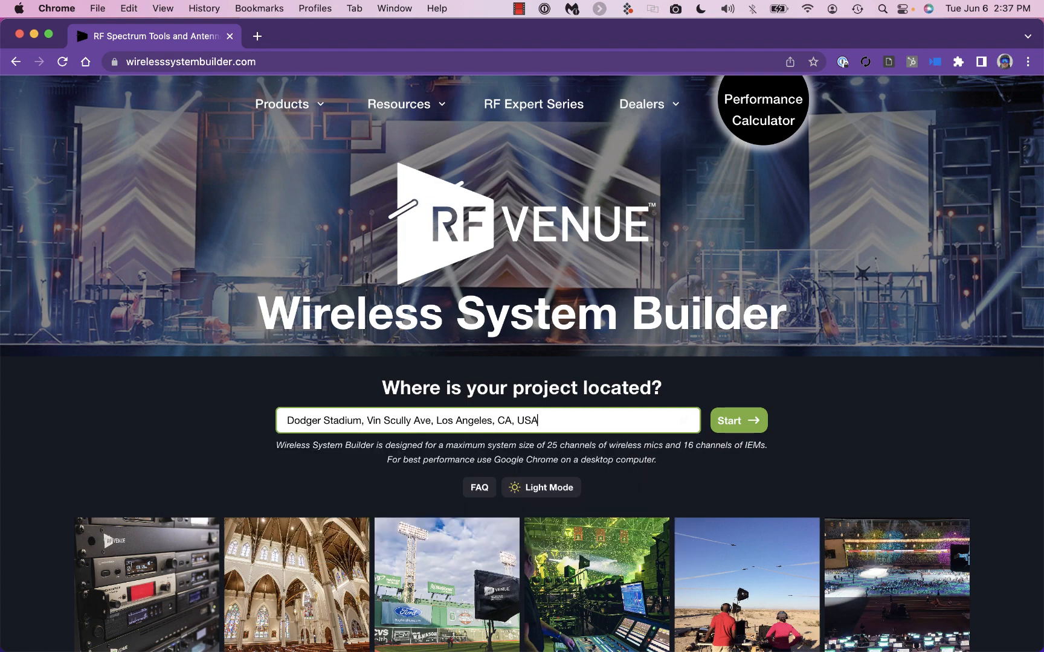
Step: Submit the stadium location and try entering a Sennheiser EW-Digital R1-6 owned system
left_click(737, 420)
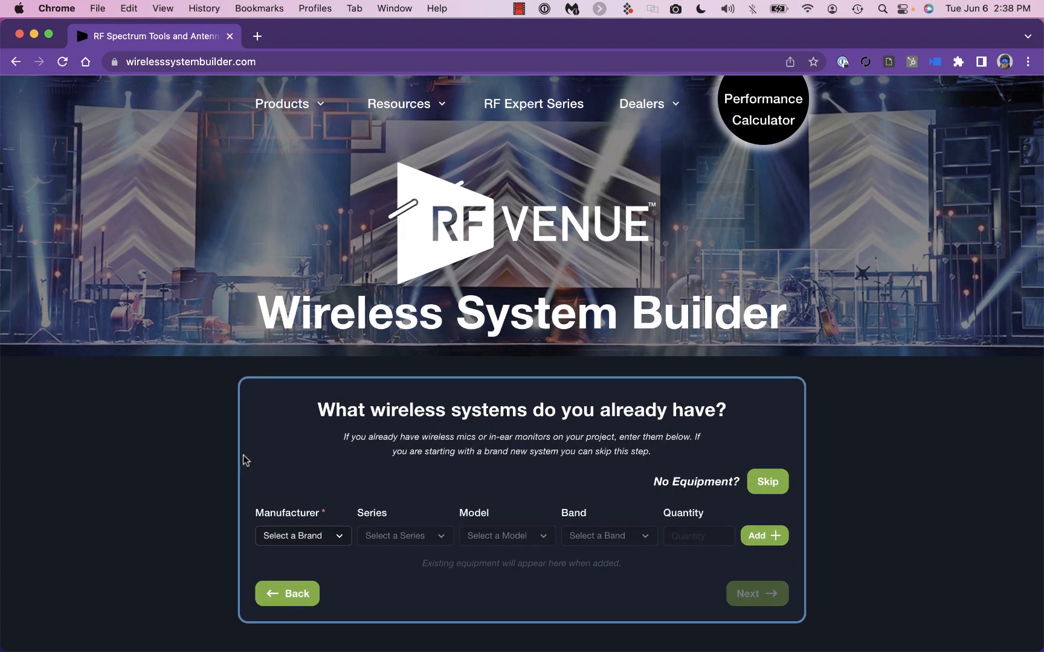
left_click(302, 535)
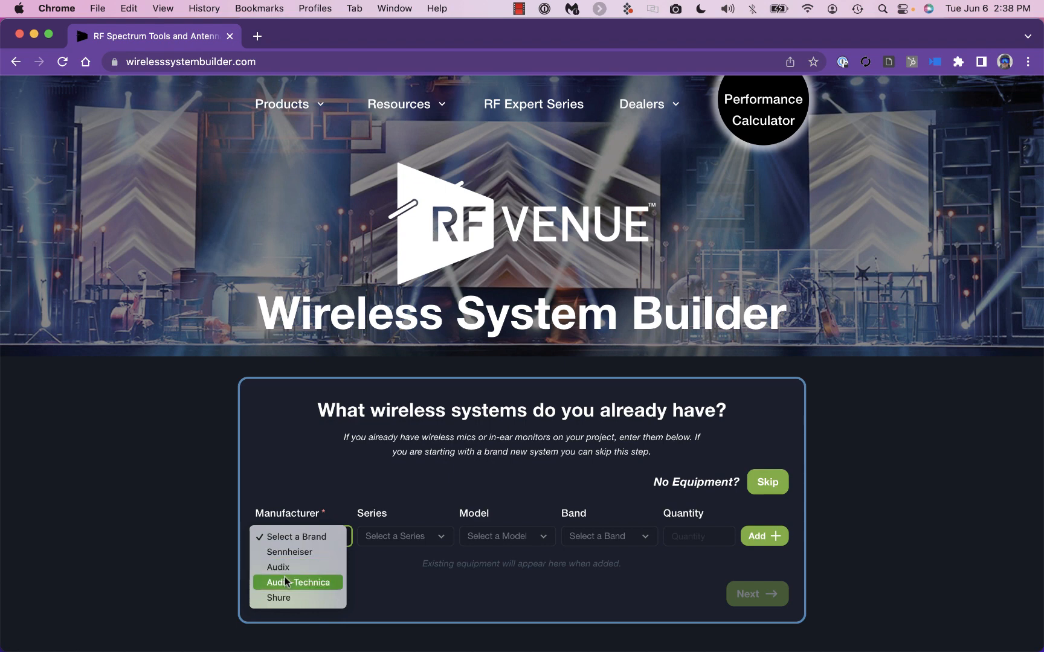
left_click(289, 552)
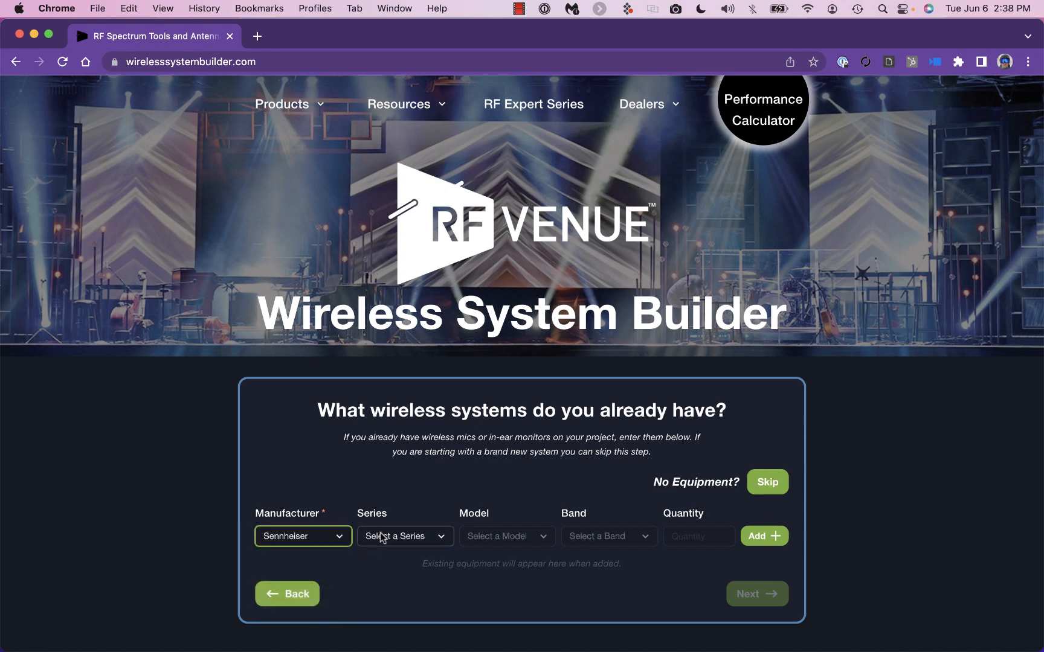
left_click(404, 535)
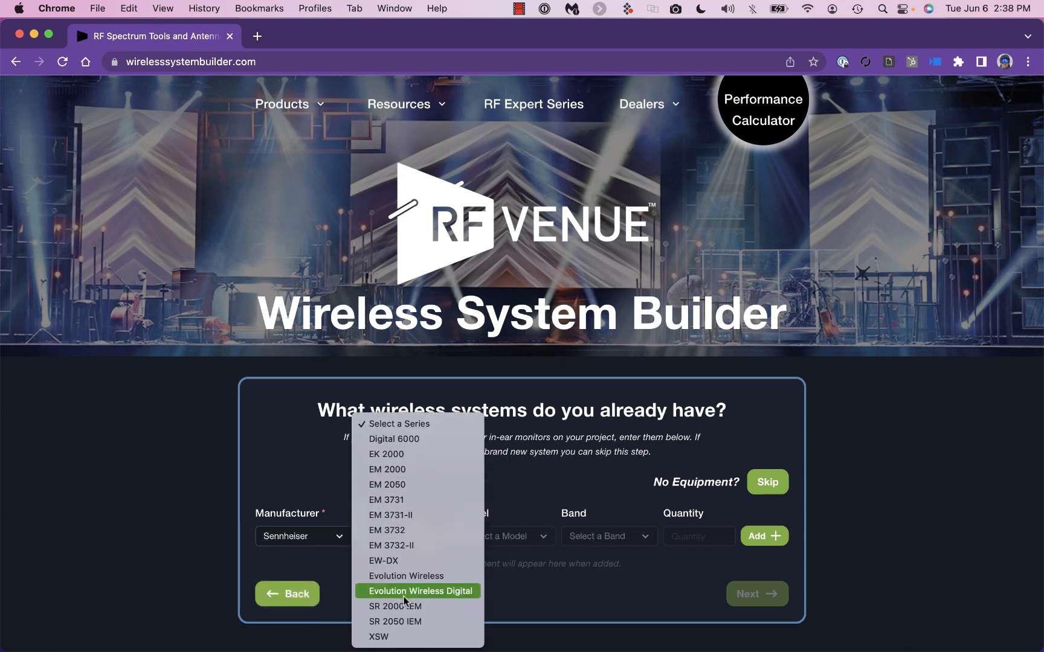
left_click(418, 592)
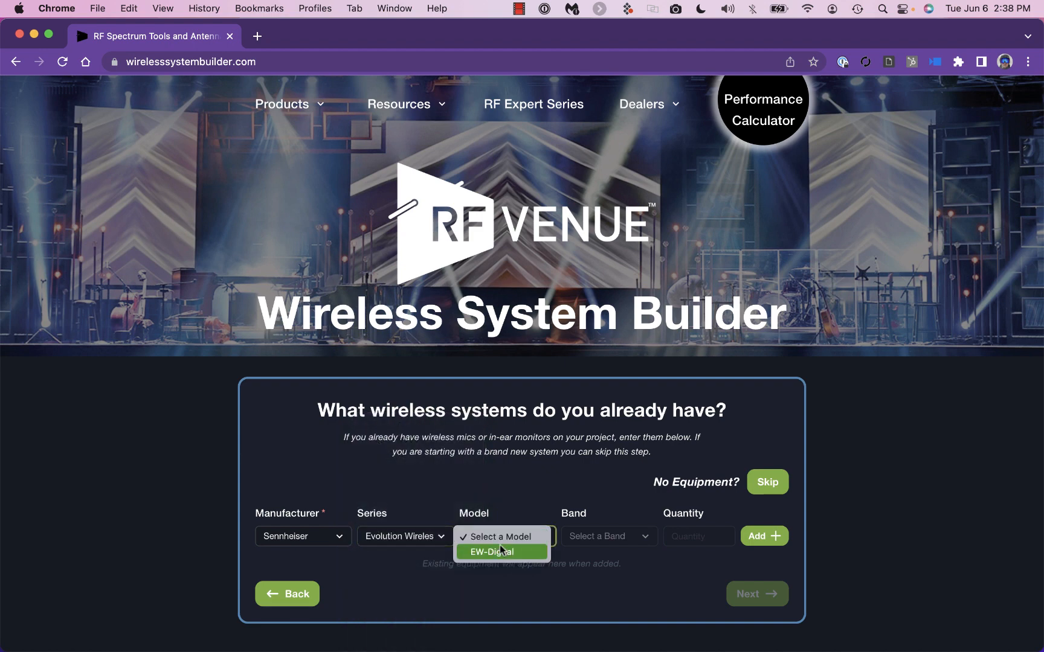
left_click(500, 551)
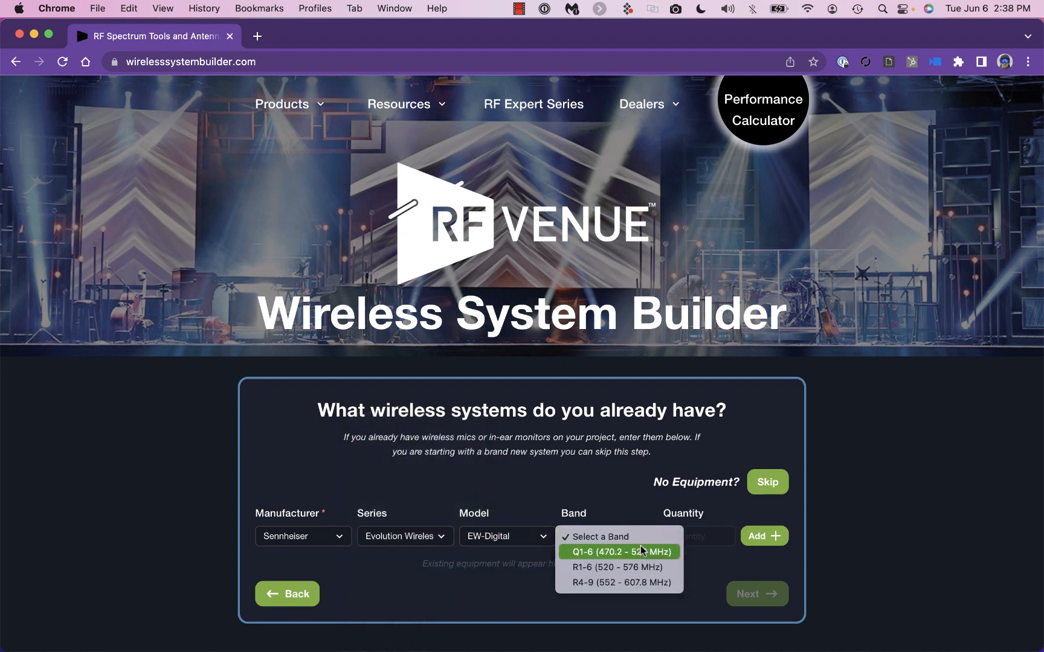
left_click(616, 567)
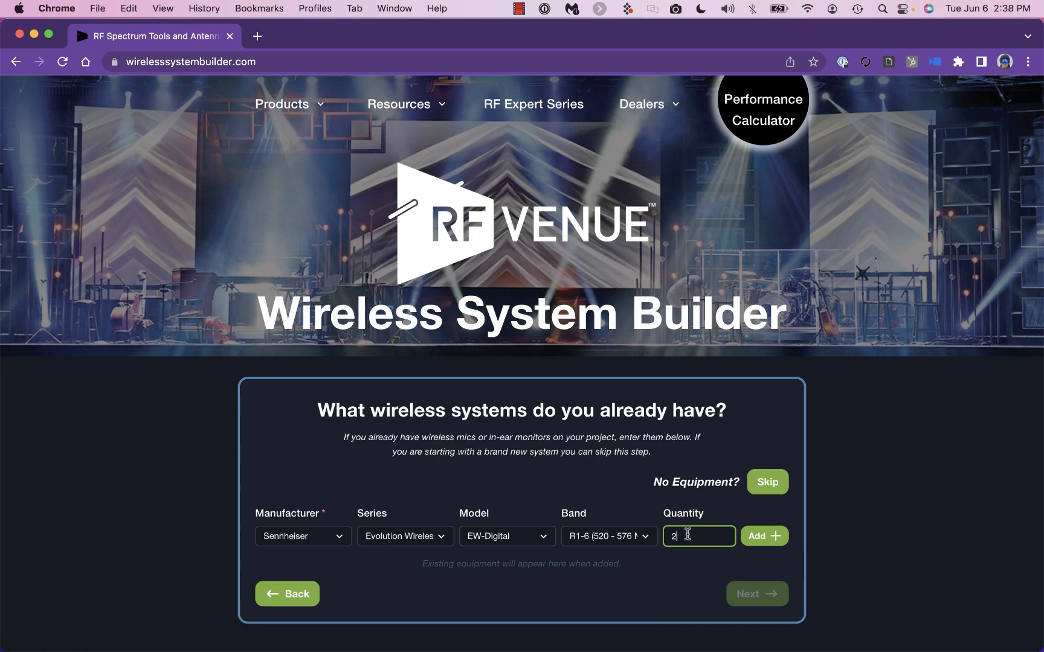
left_click(763, 536)
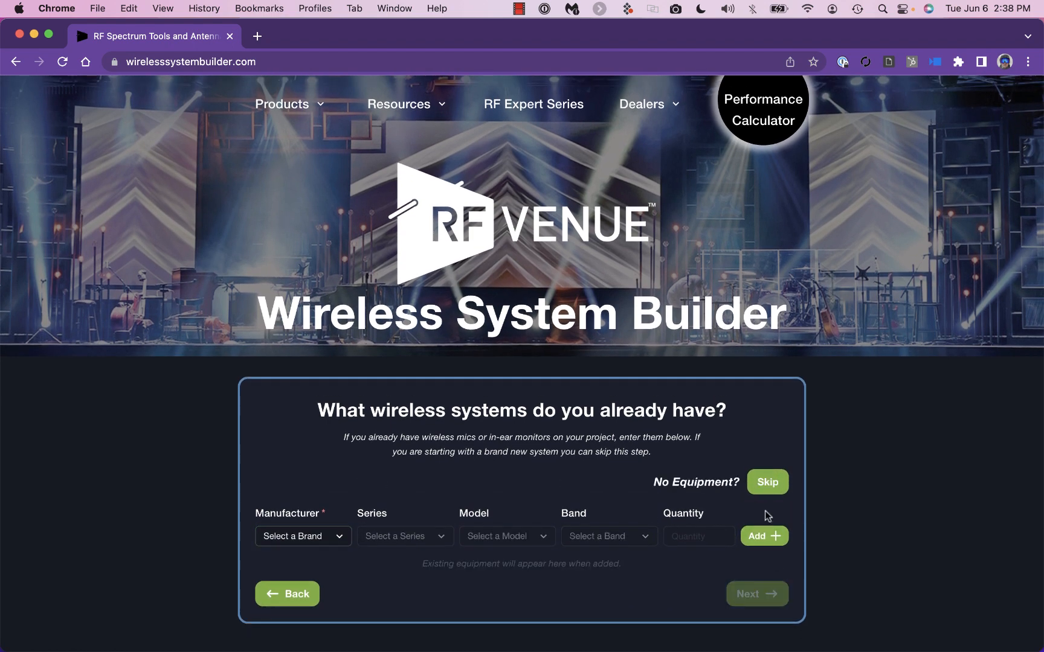
mouse_move(768, 482)
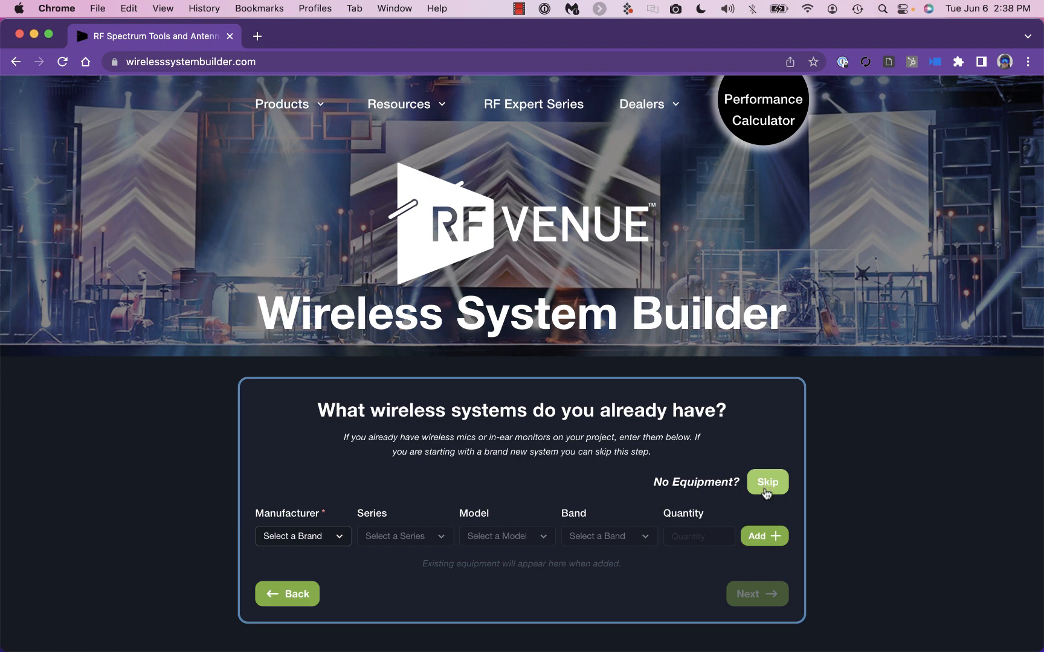
Step: Skip existing equipment, enter 4 microphones and 4 IEMs needed, and continue
left_click(766, 482)
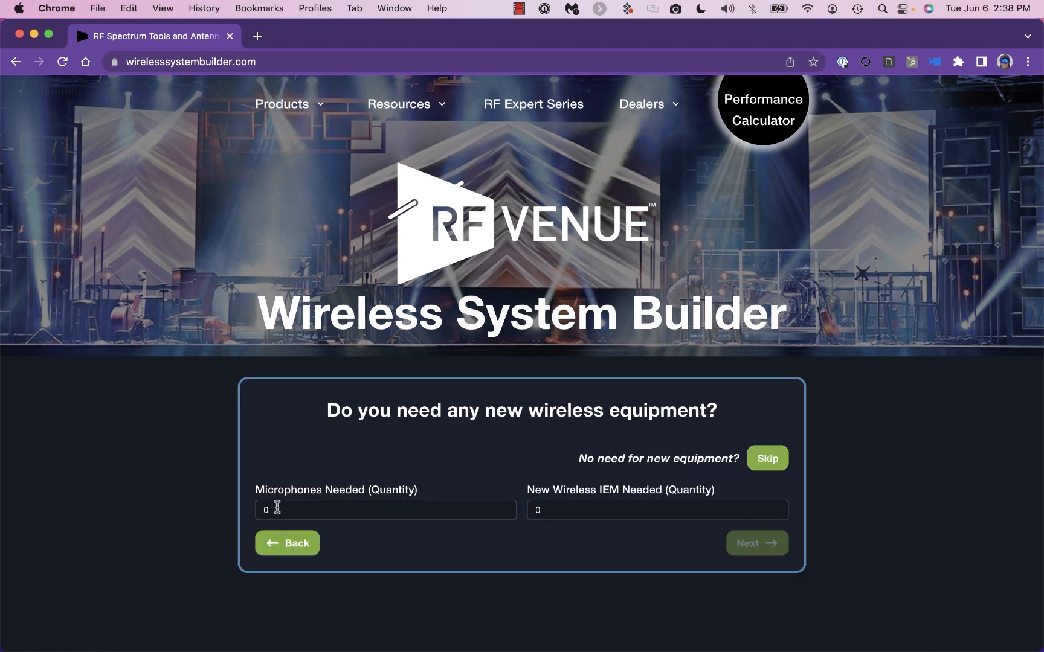
type("4")
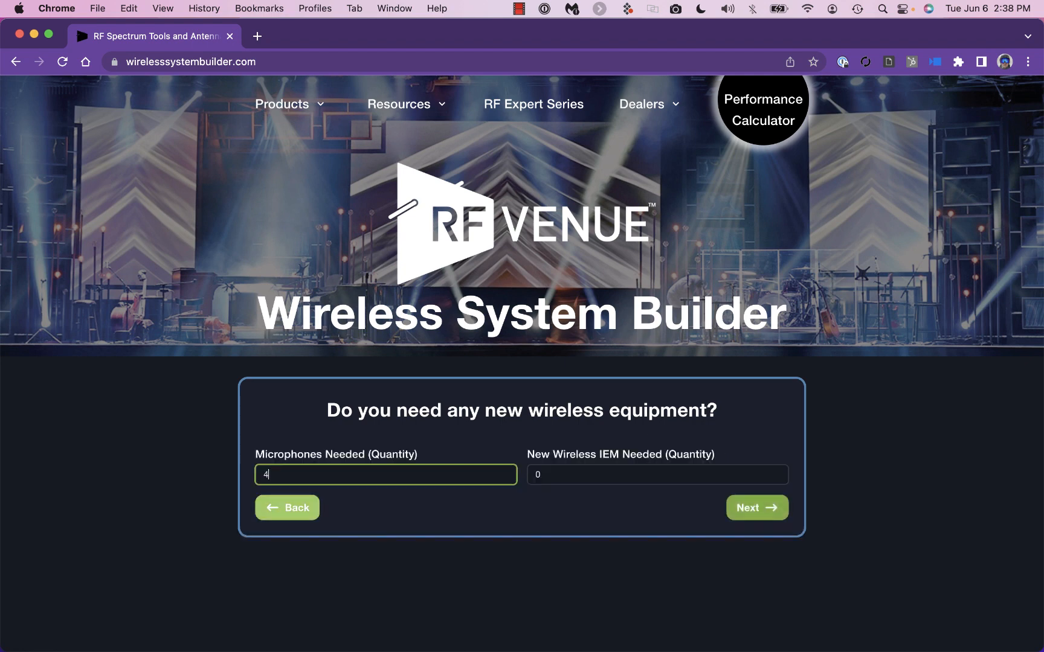
type("4")
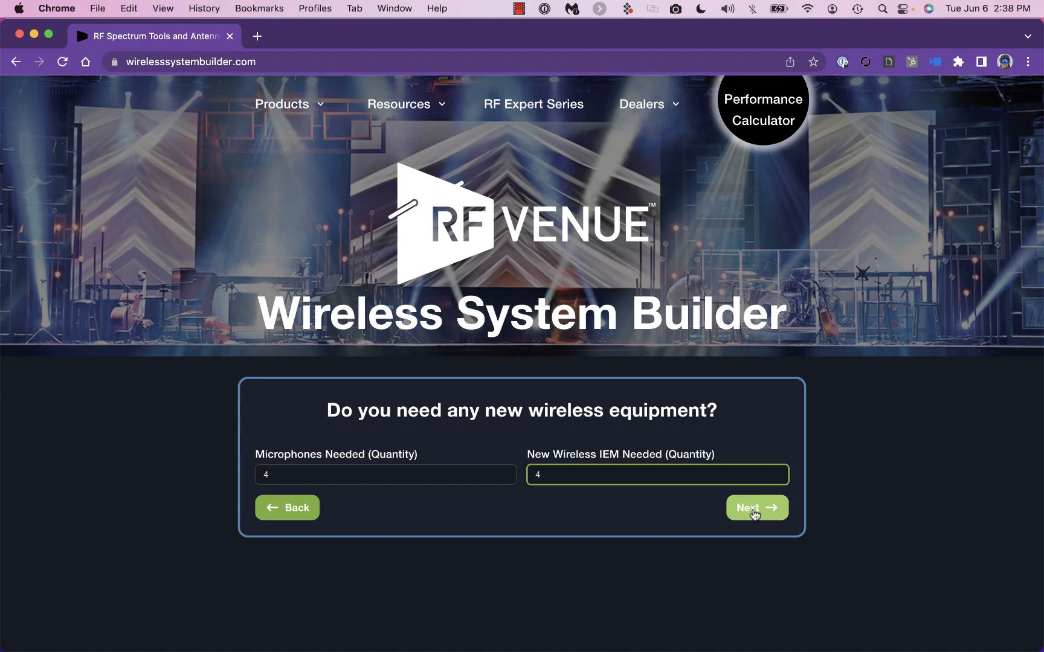
left_click(756, 508)
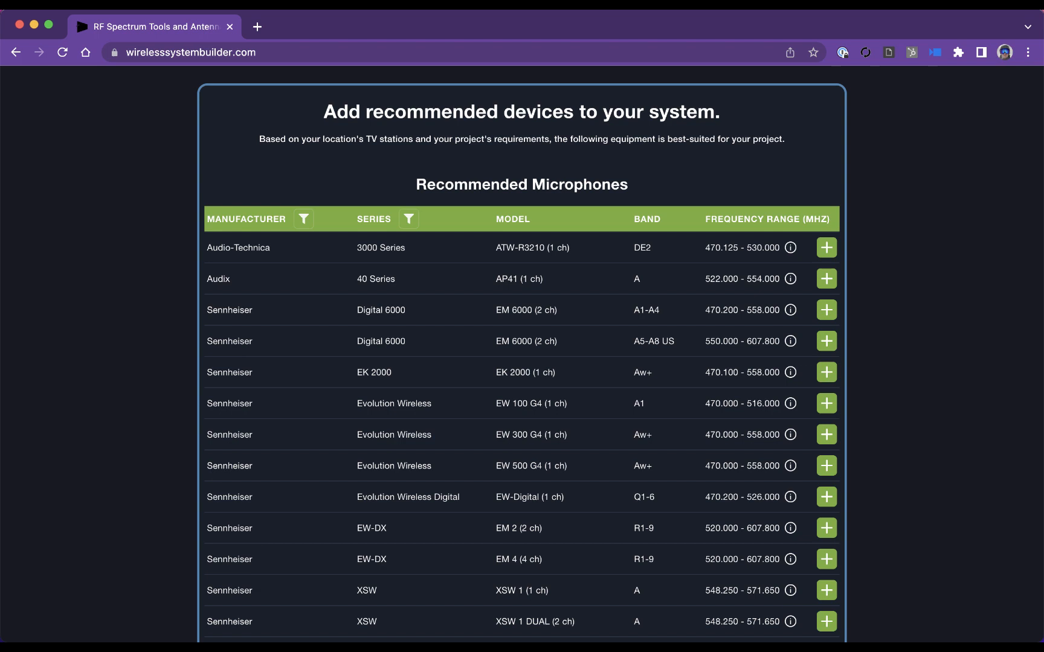
Step: Filter the microphone manufacturer list to hide Audio-Technica
scroll("down", 3)
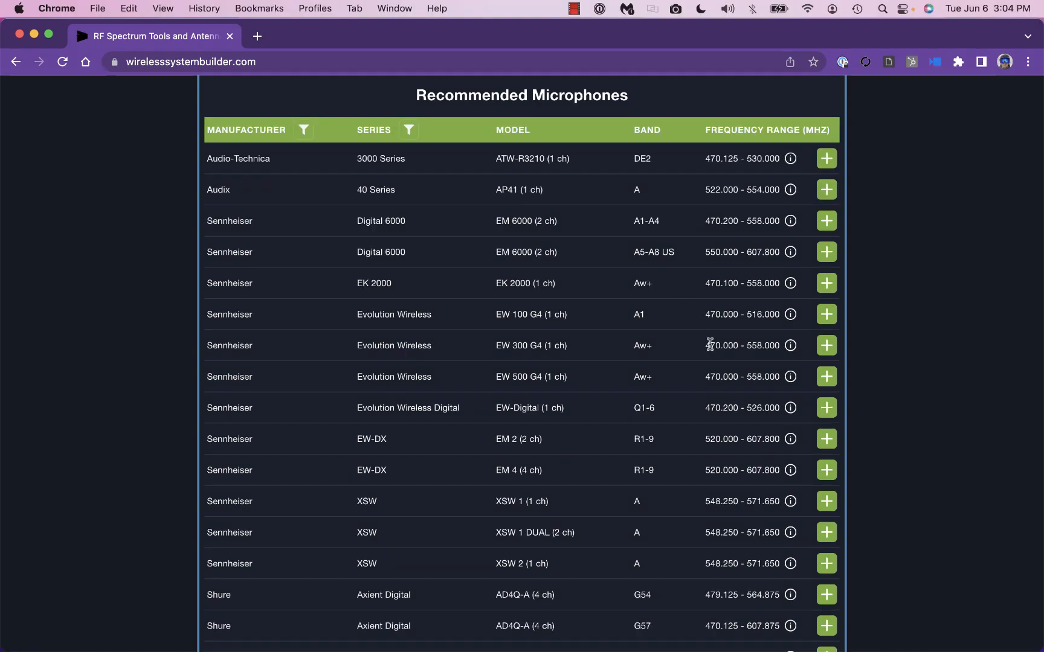
mouse_move(791, 407)
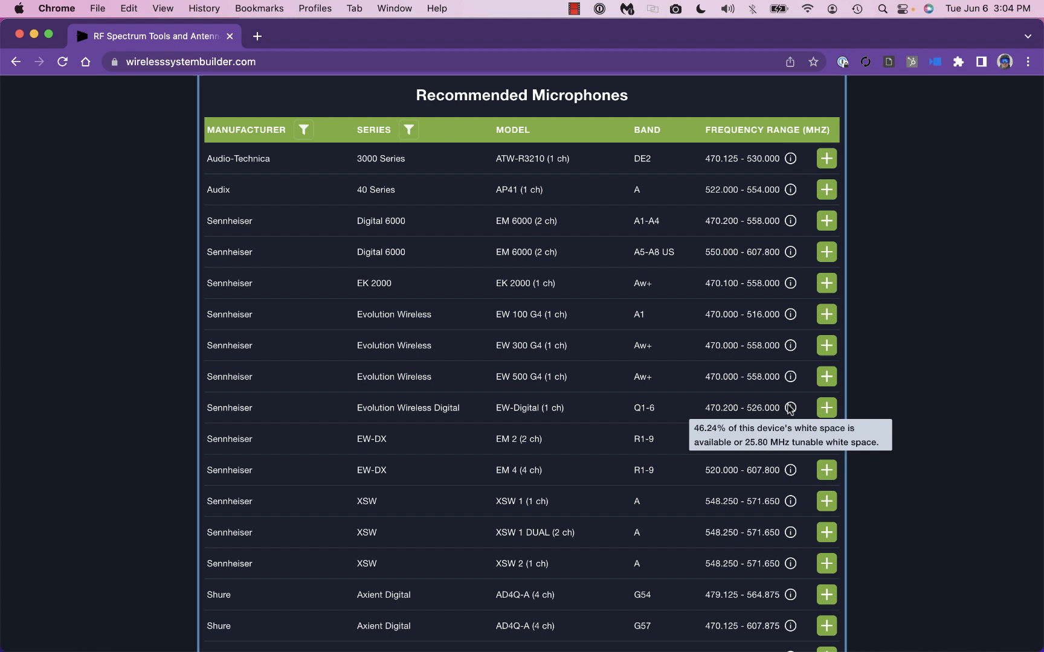
mouse_move(426, 256)
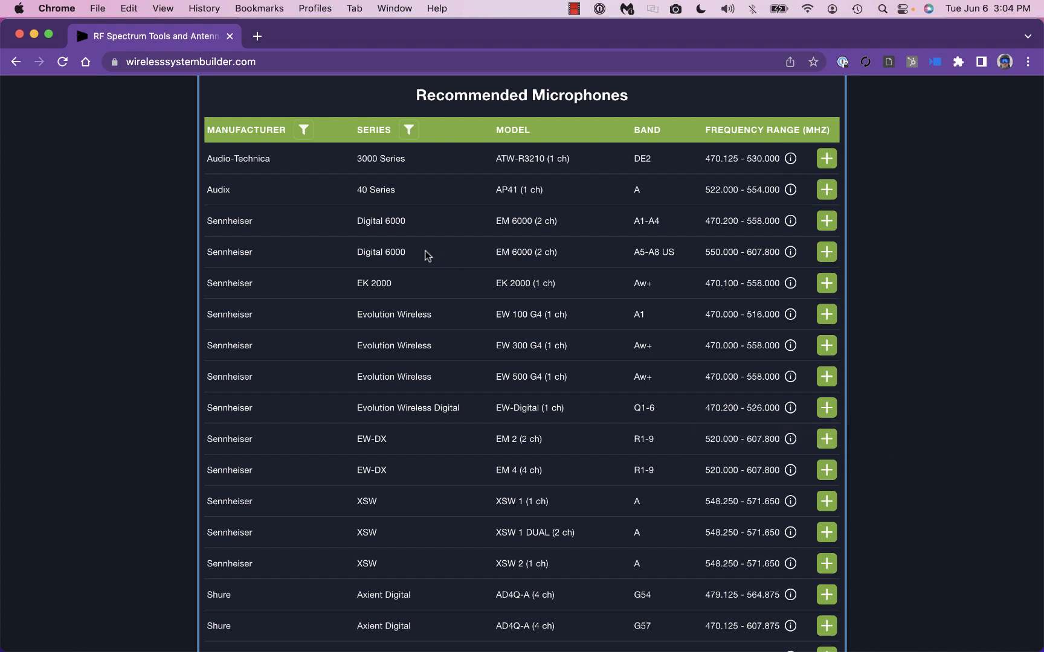
left_click(302, 130)
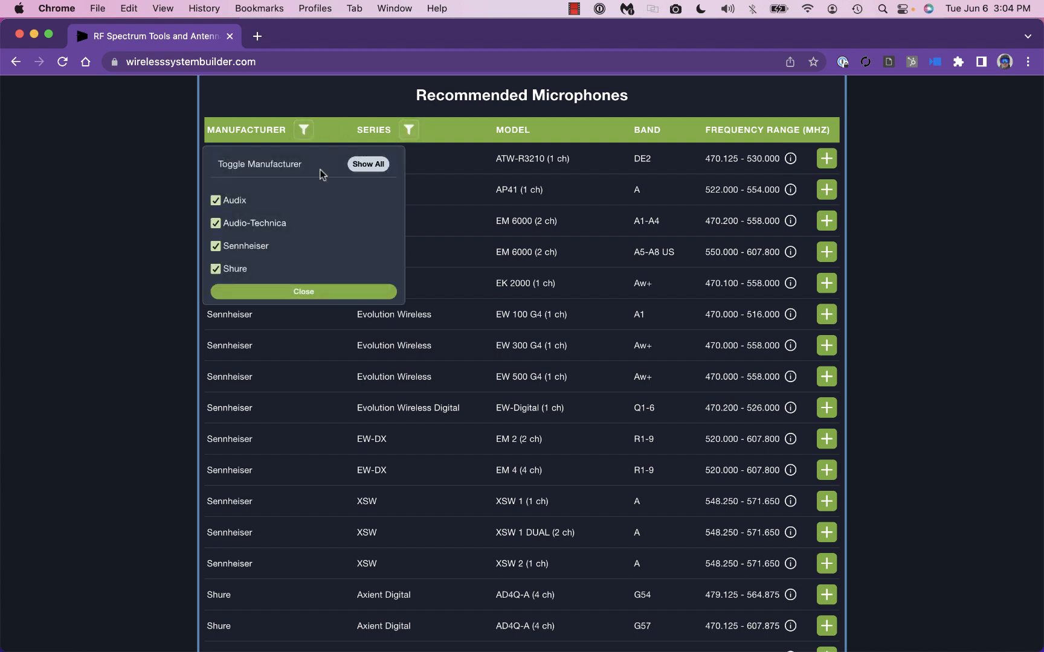
left_click(214, 222)
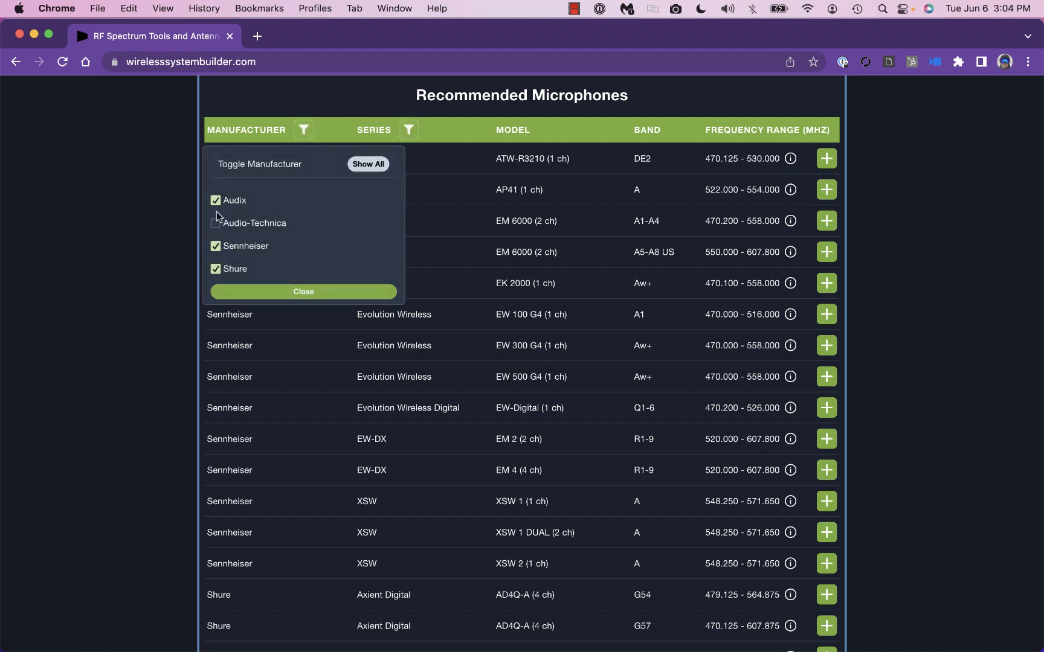
left_click(215, 200)
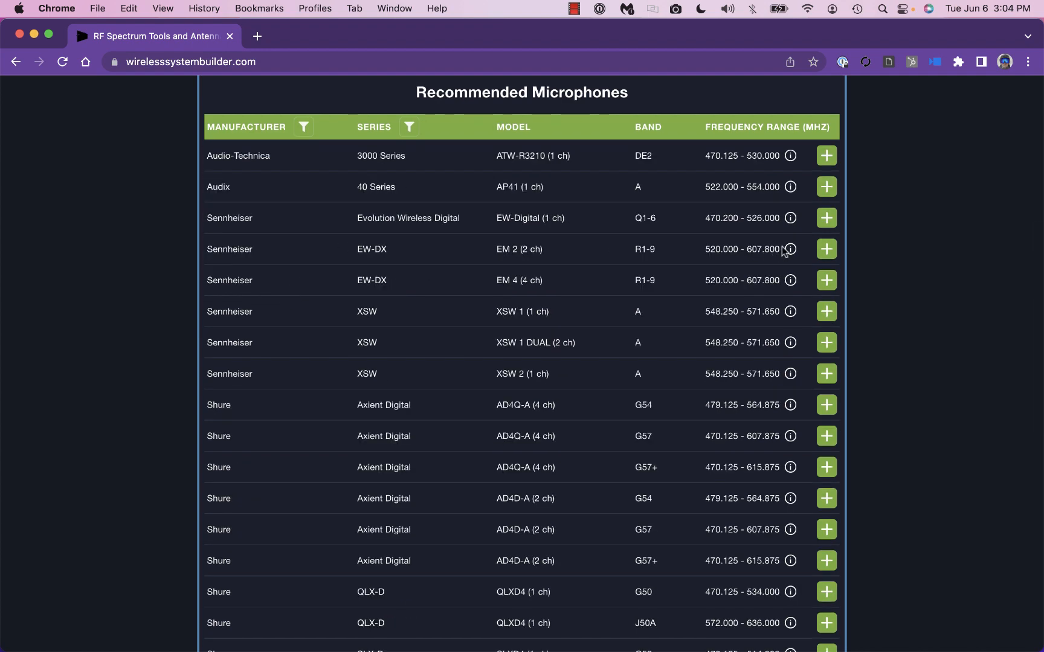
Step: Add the Sennheiser EW-Digital Q1-6 mic and Audio-Technica ATW-T3205 IEM, then proceed
left_click(826, 217)
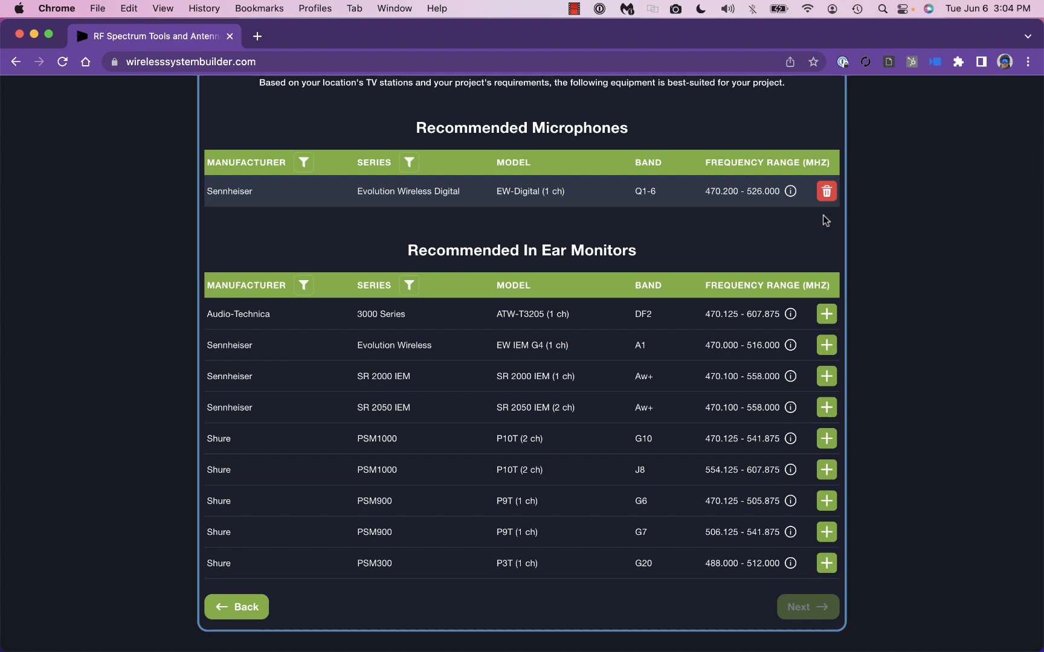
left_click(827, 313)
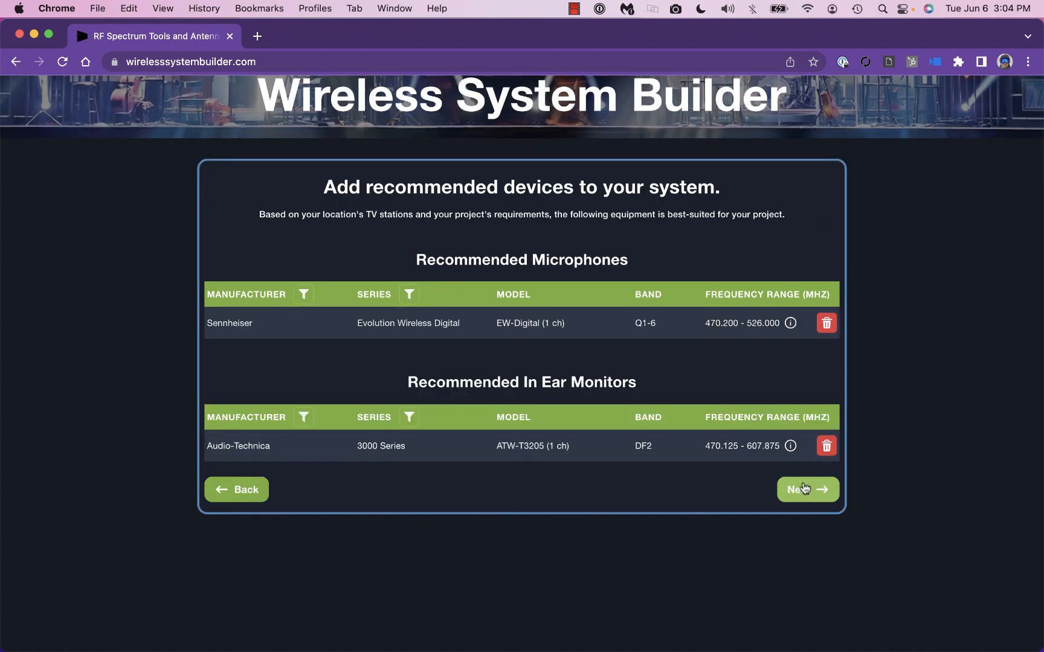
left_click(806, 489)
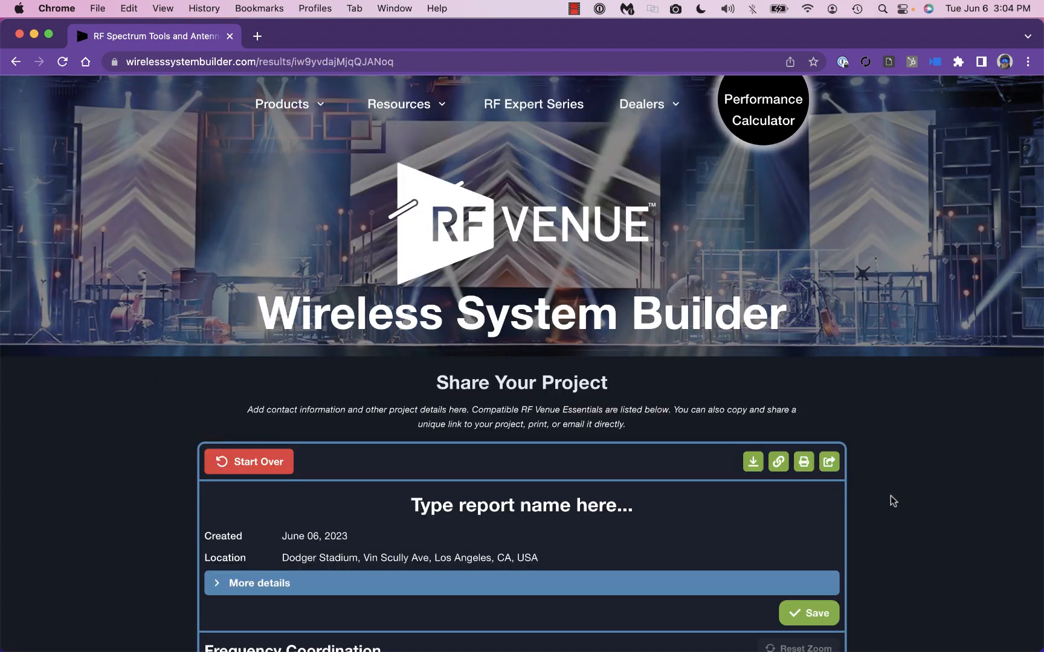
Step: Review the coordinated mic and IEM frequencies and antenna bundles, and open the Upload Scan dialog
scroll("down", 3)
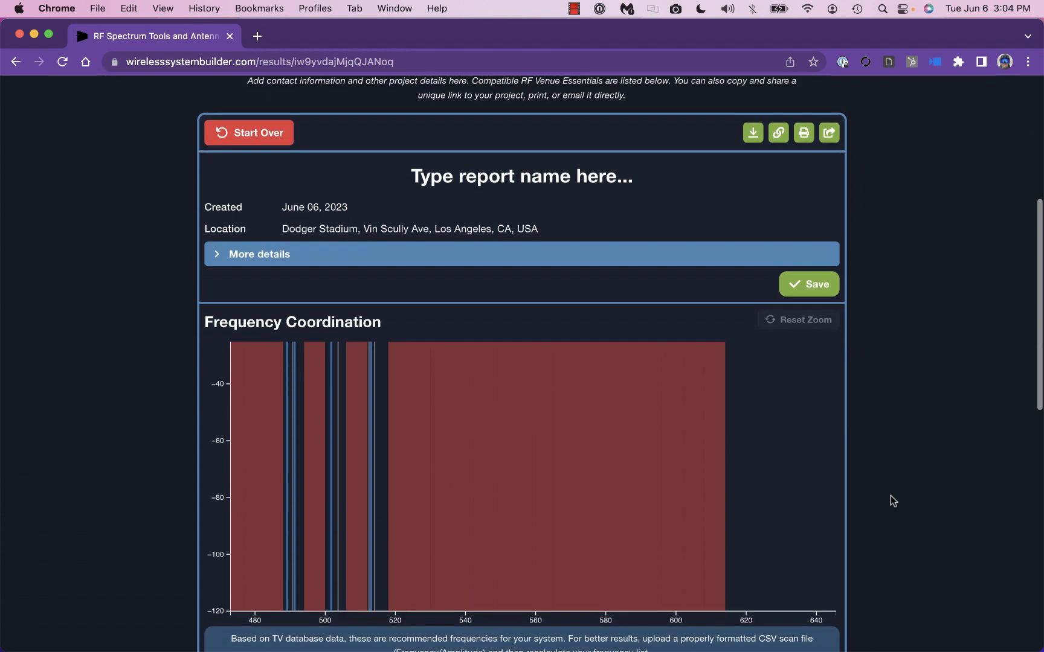
scroll("down", 3)
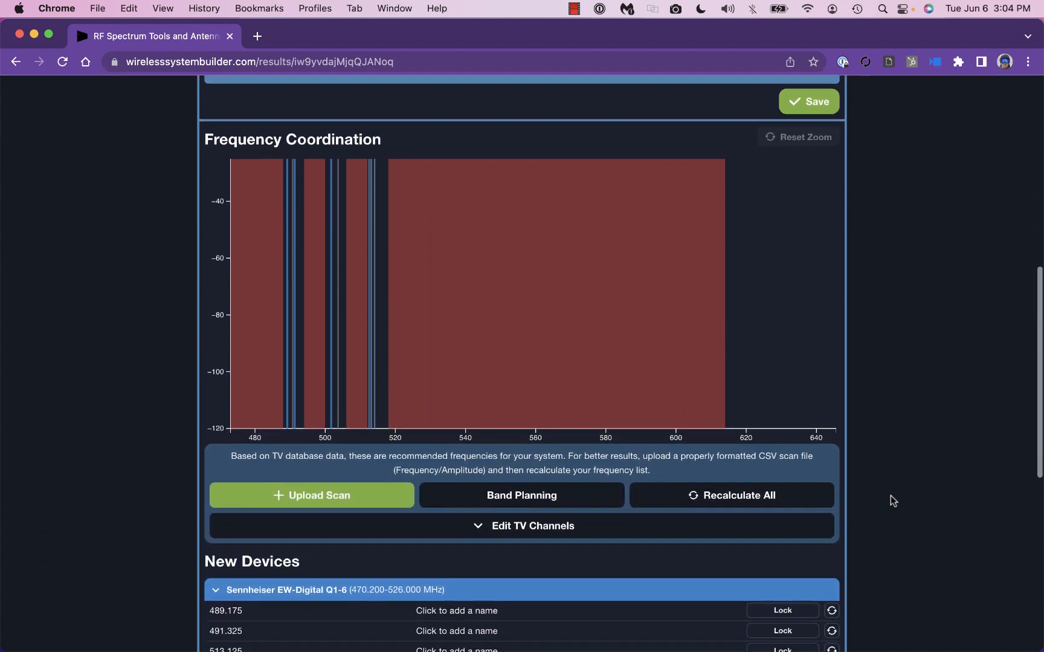
scroll("down", 3)
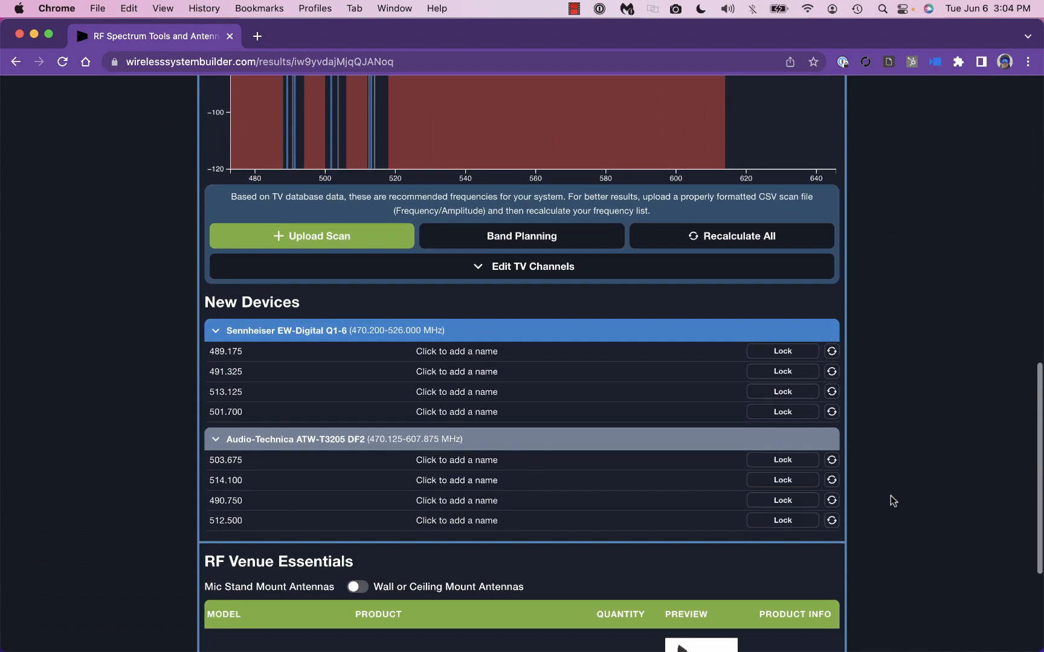
scroll("down", 3)
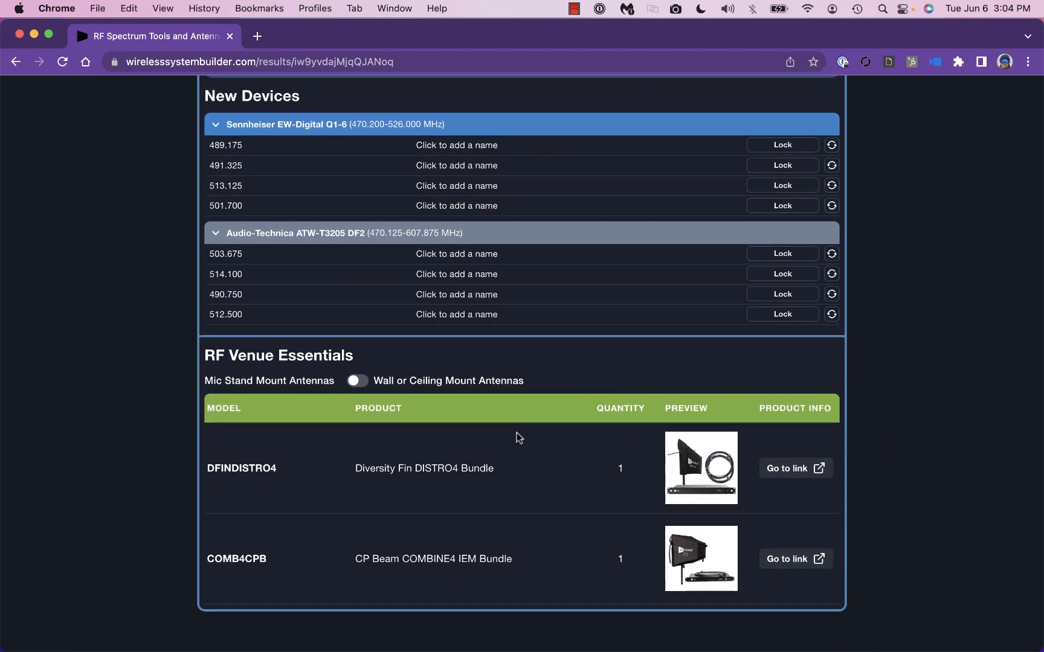
left_click(357, 381)
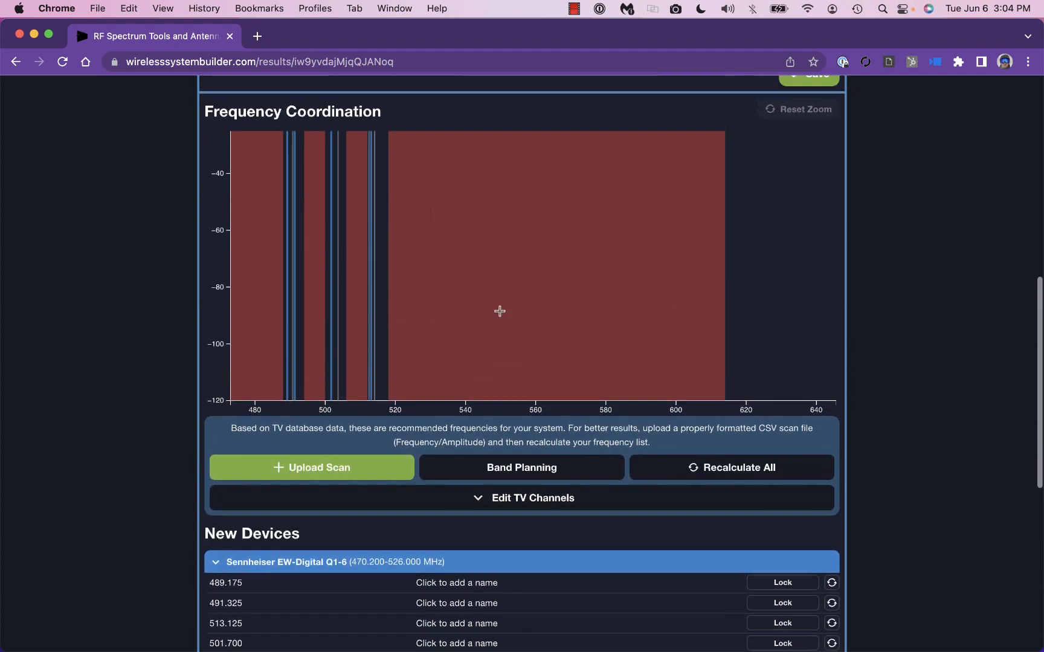
left_click(311, 467)
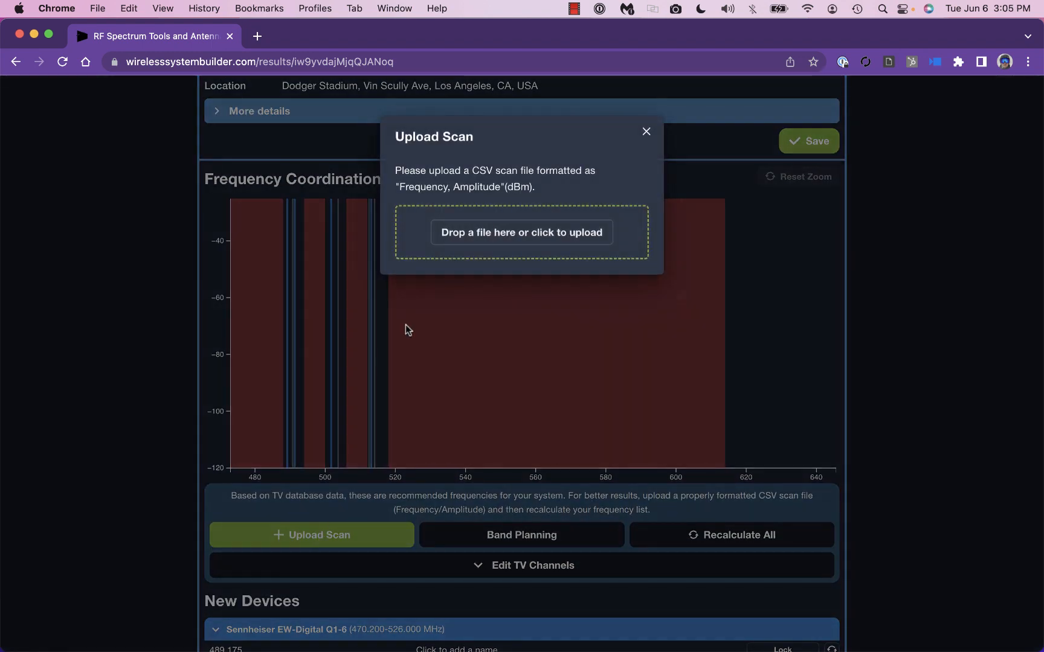
Step: Select the CSV scan file from the upload drop area
left_click(521, 233)
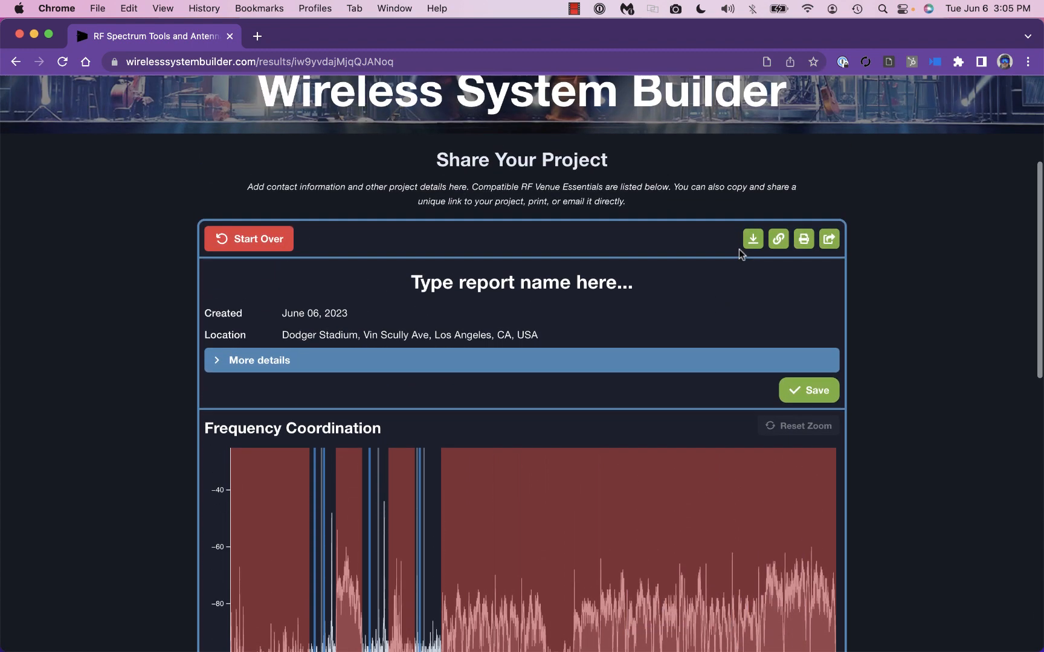
mouse_move(778, 239)
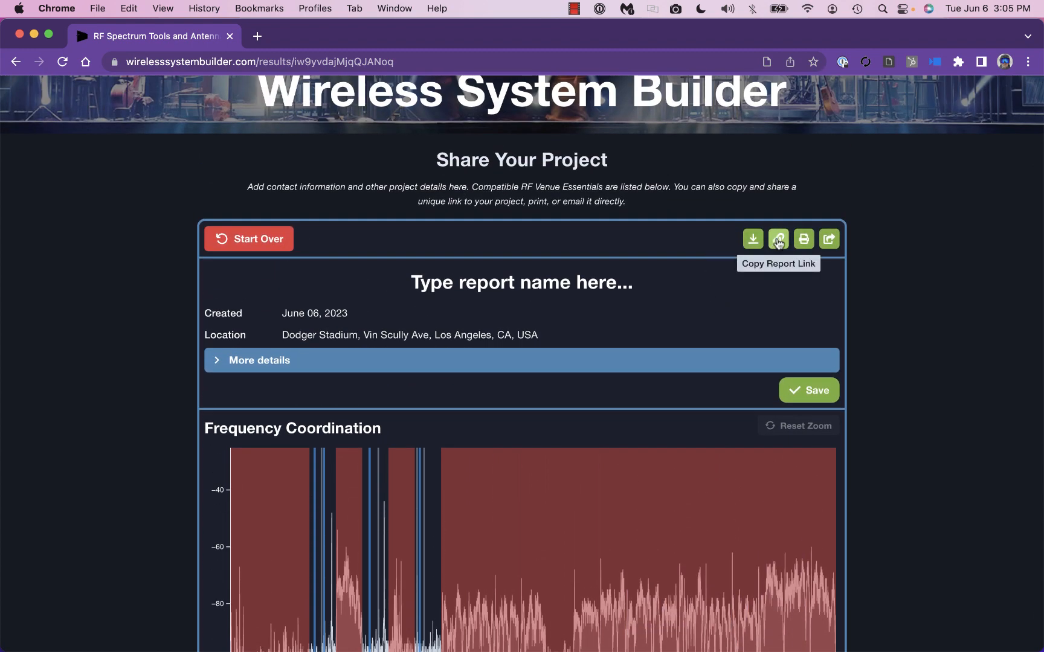
mouse_move(645, 284)
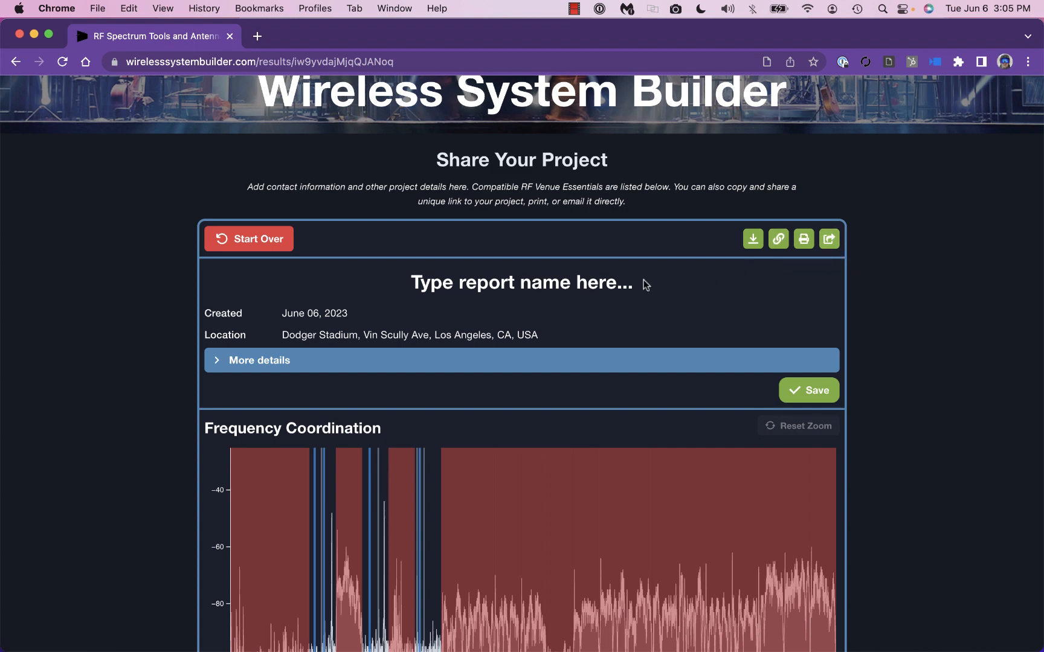
Step: Type 'Stadium W' as the start of the report title
type("Stadium W")
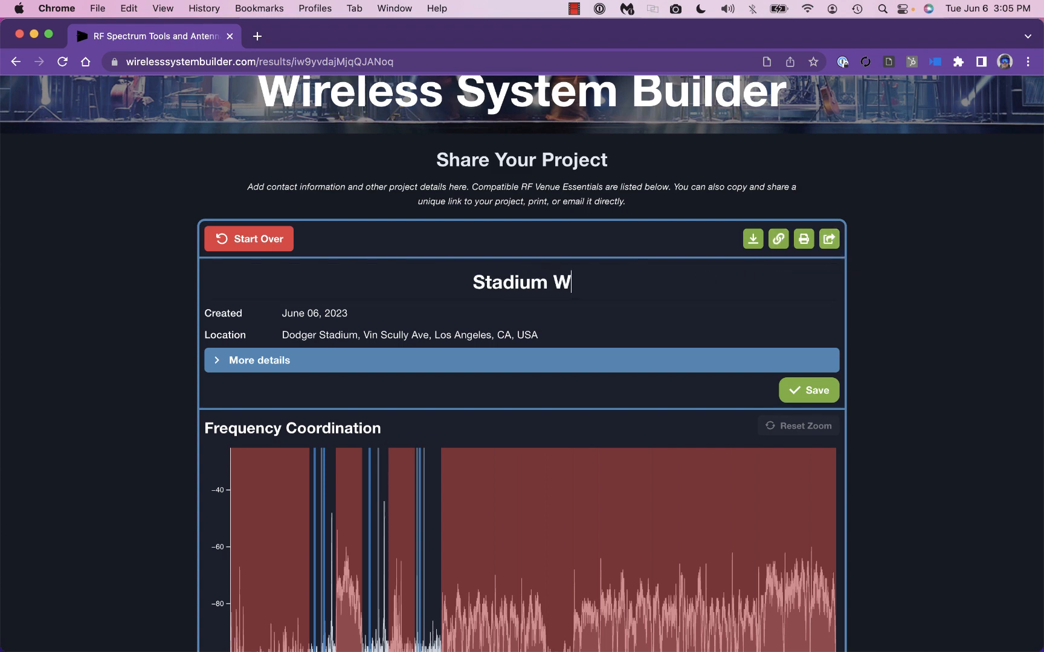